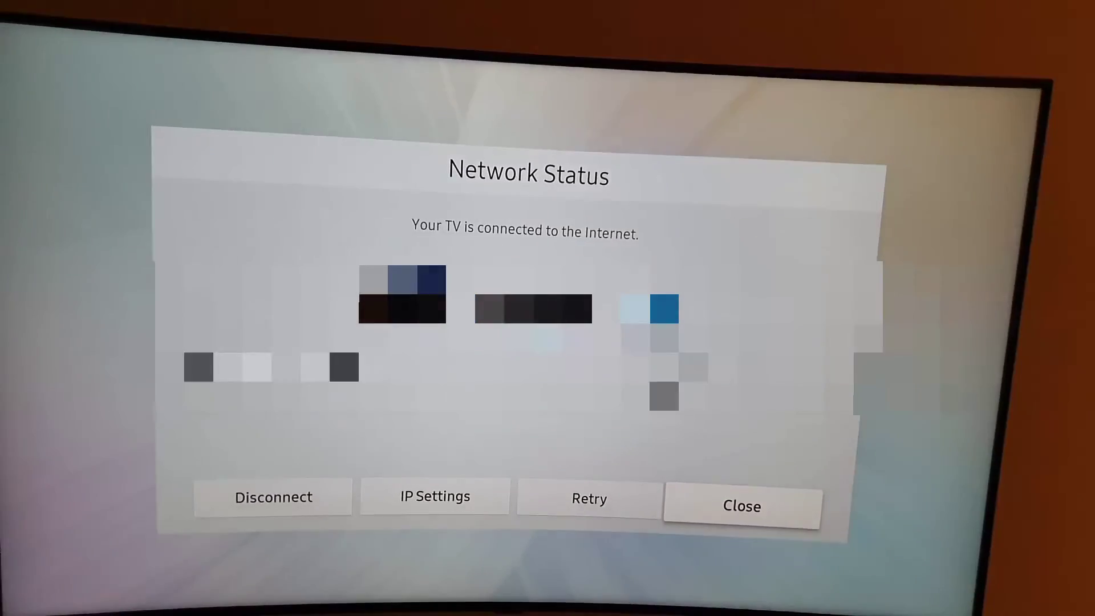
- Close the Network Status screen confirming internet connection and return to the home Sources bar
{"action": "left_click", "coordinate": [741, 506]}
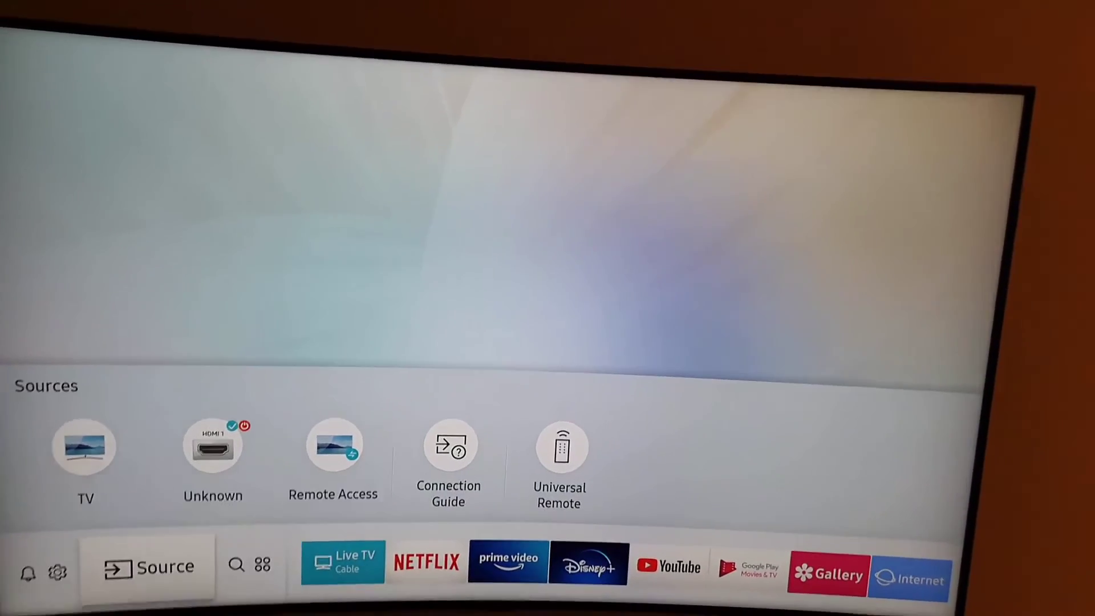